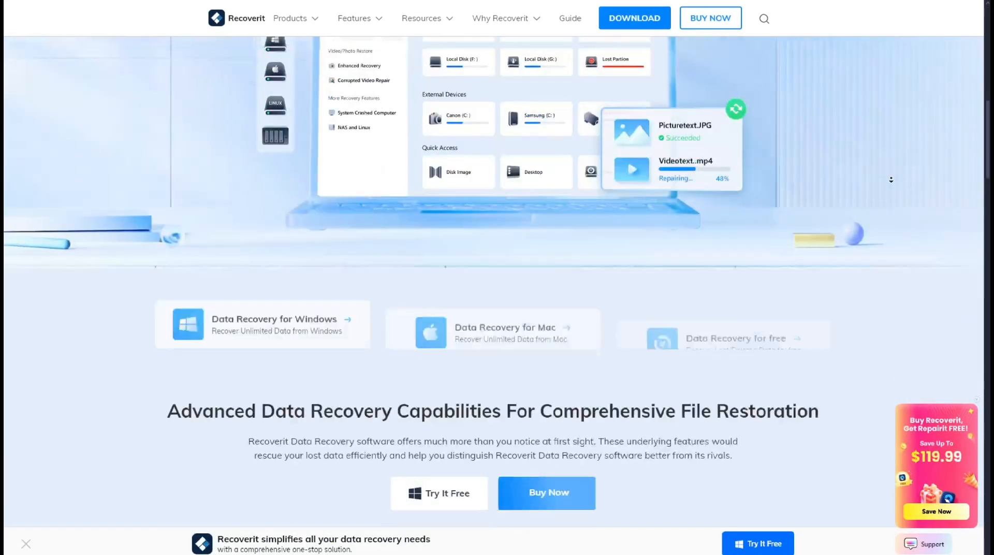
# Review the Recoverit product features and start the free trial to launch the app
pyautogui.scroll(-3)
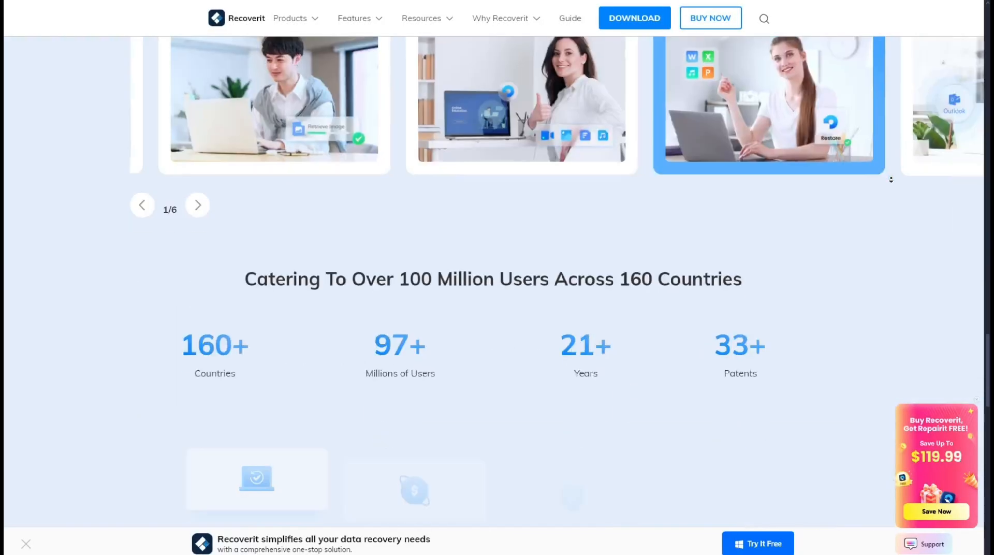
pyautogui.scroll(-3)
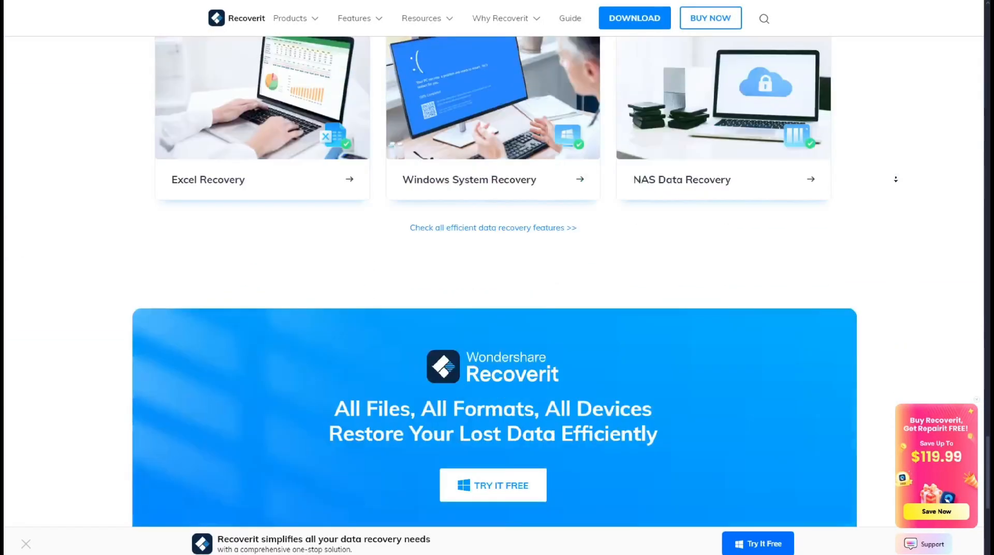
pyautogui.click(493, 485)
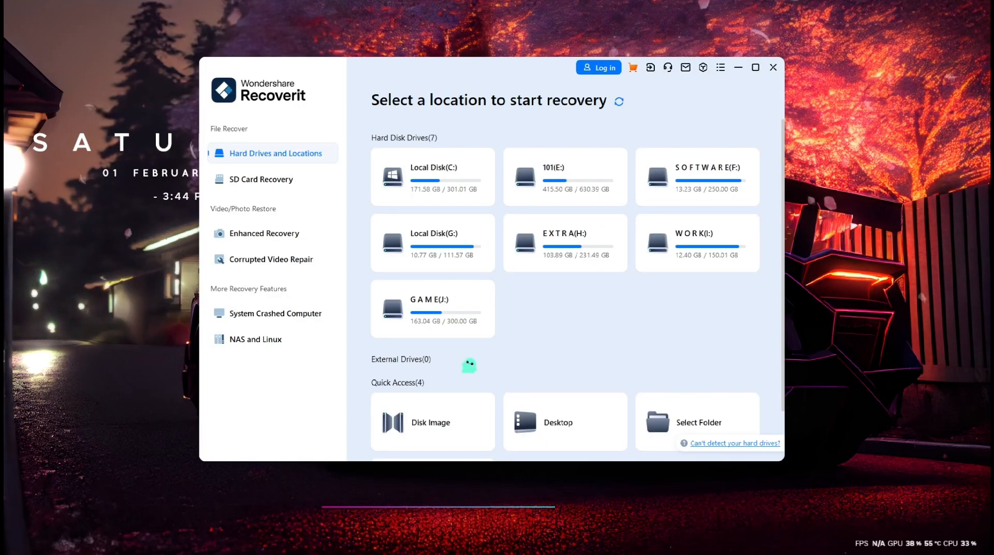
# Enter path 'I:\For work\Video\(Rafi) Recoverit', choose the WORK (I:) drive and start the scan
pyautogui.click(698, 422)
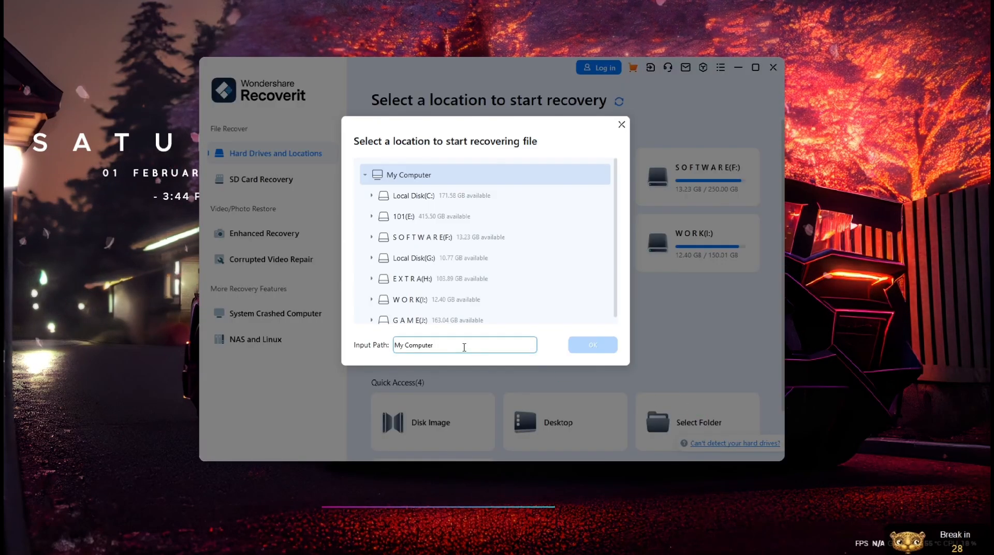
pyautogui.write('I:\\For work\\Video\\(Rafi) Recoverit')
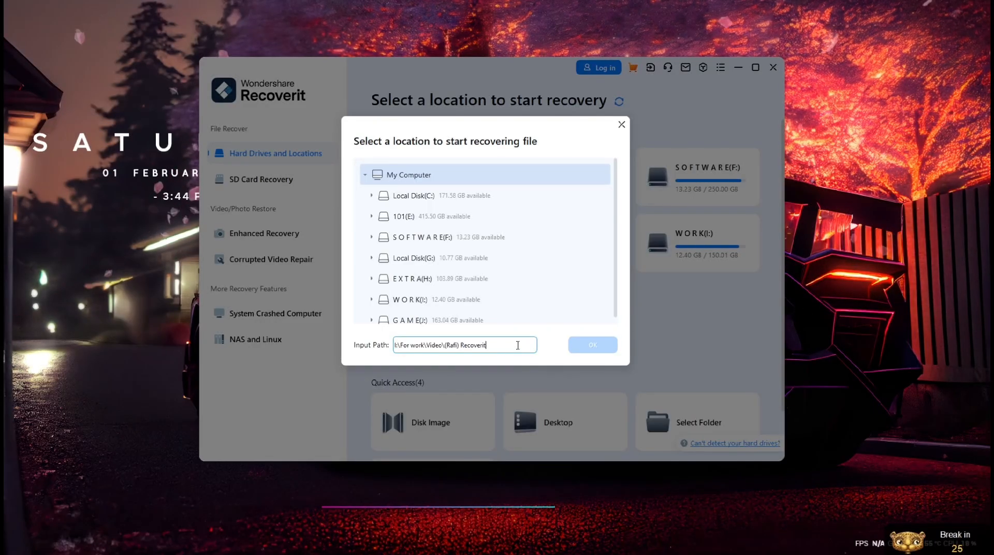
pyautogui.click(421, 236)
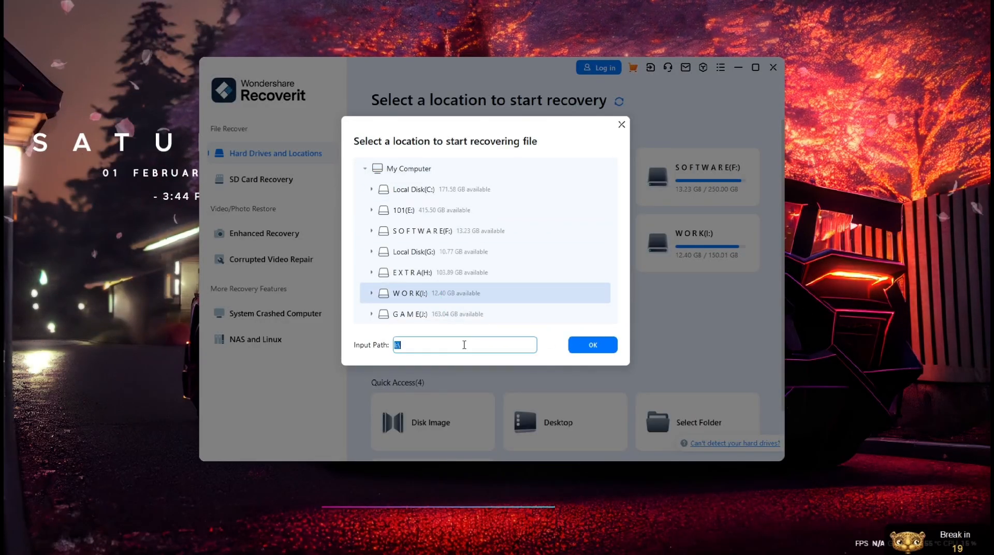
pyautogui.click(591, 345)
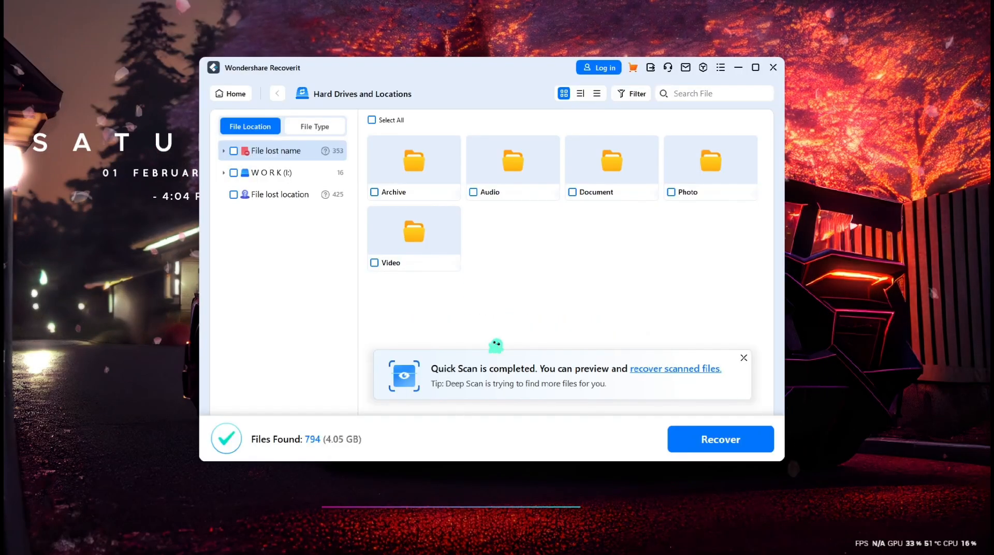
pyautogui.moveTo(485, 285)
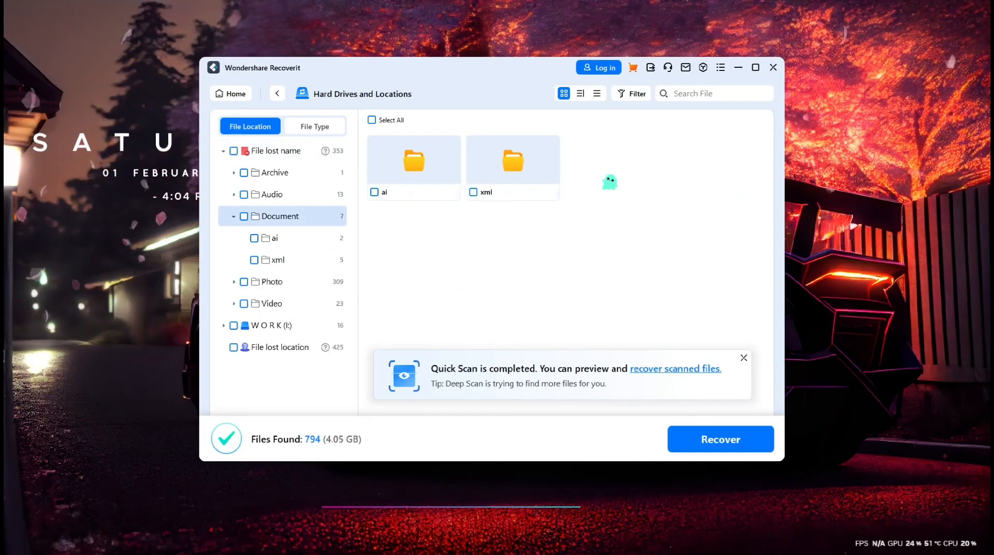
# Browse into the xml folder under the Document results to list its files
pyautogui.click(512, 161)
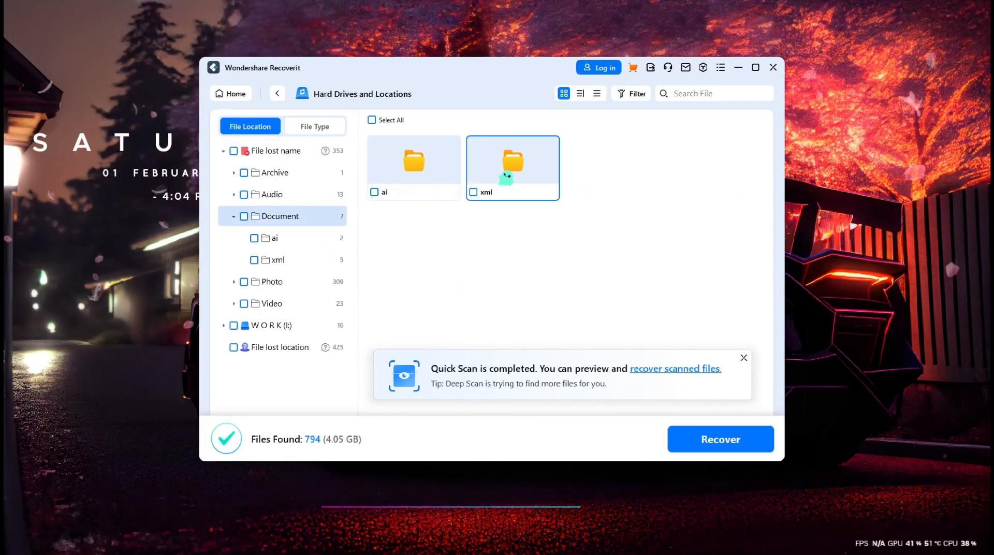
pyautogui.click(277, 260)
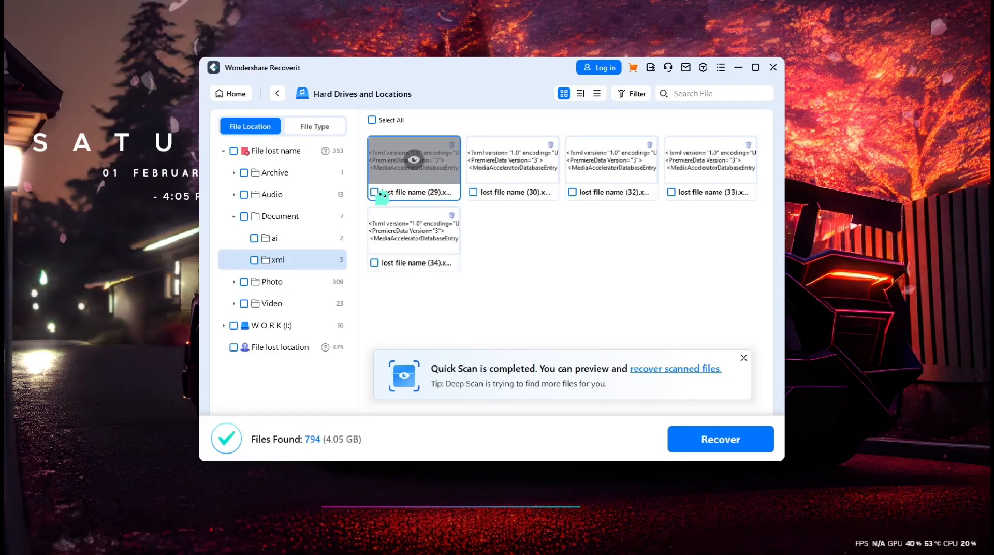
# Mark lost file name (29), (30) and (32) and recover the three XML files
pyautogui.click(374, 192)
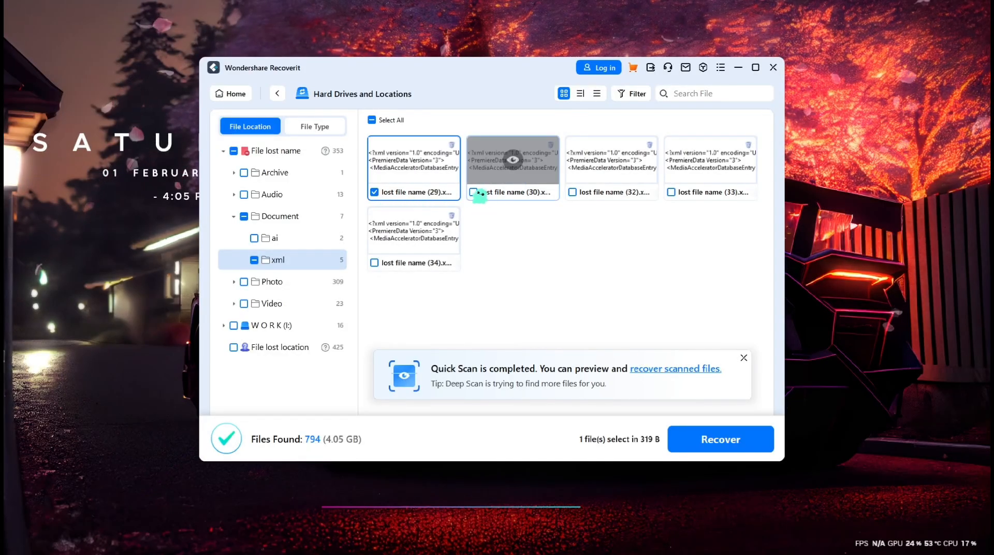
pyautogui.click(473, 192)
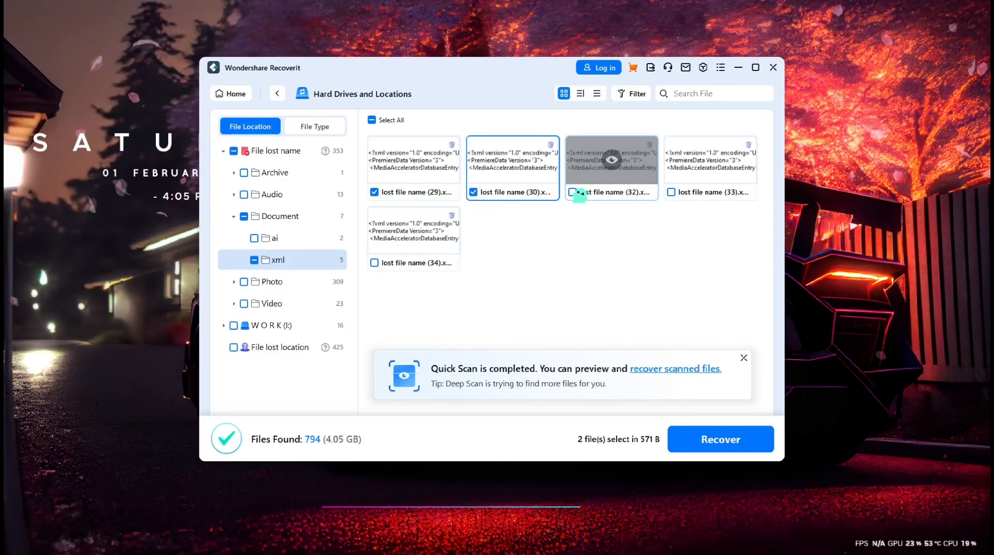
pyautogui.click(571, 193)
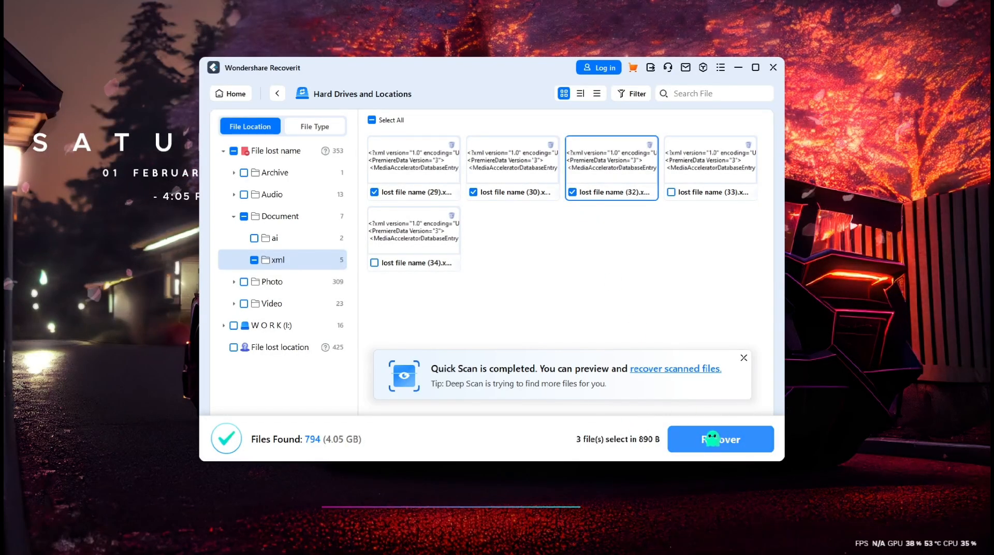
pyautogui.click(231, 93)
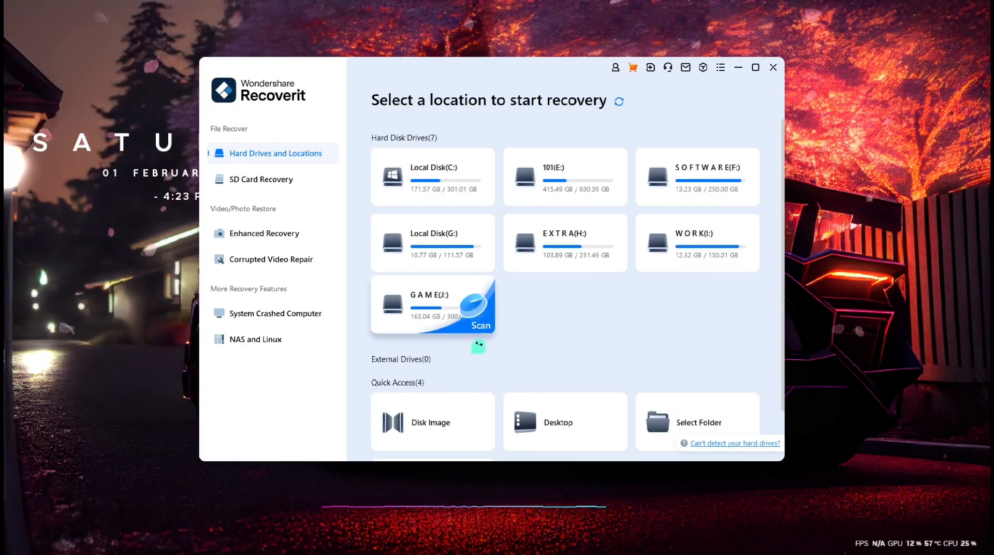
pyautogui.click(260, 179)
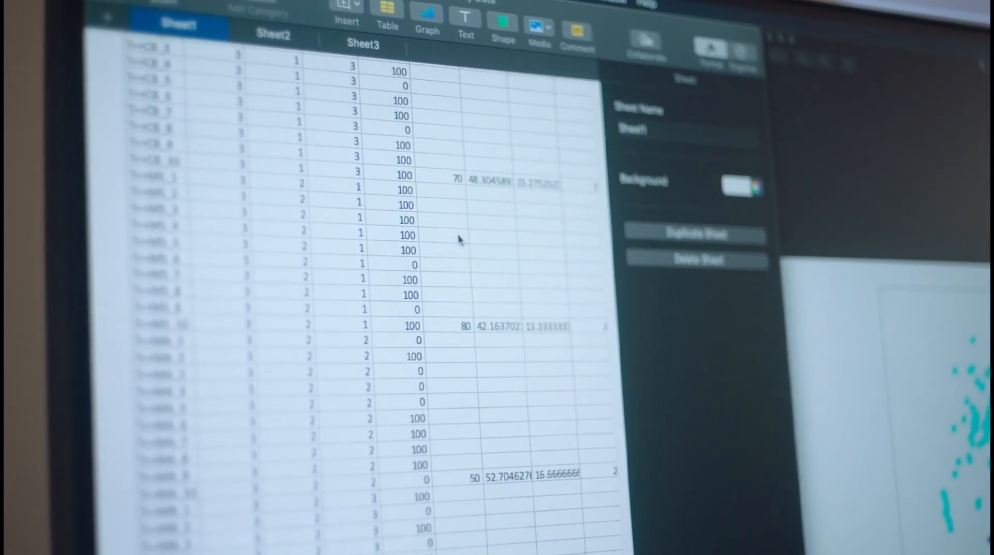
pyautogui.scroll(-3)
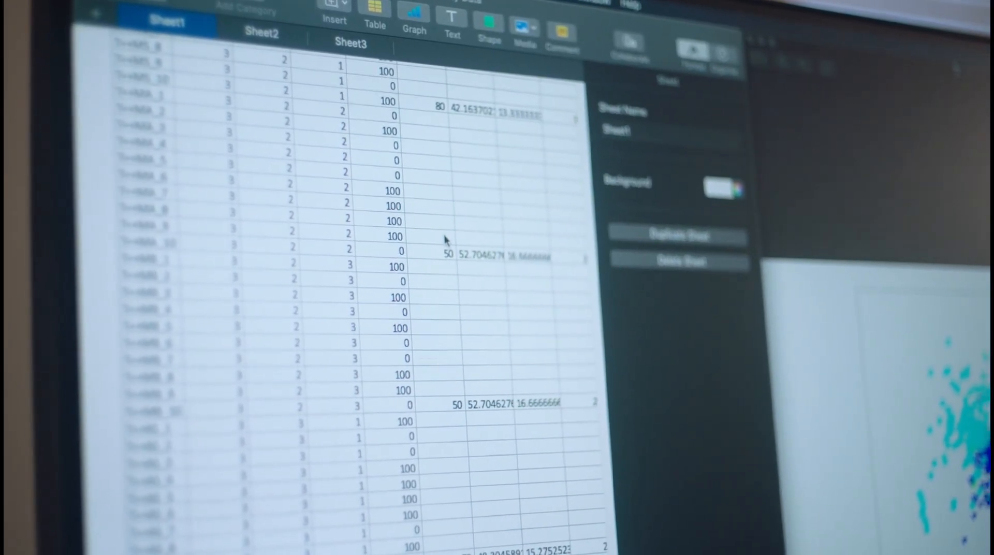
pyautogui.scroll(-3)
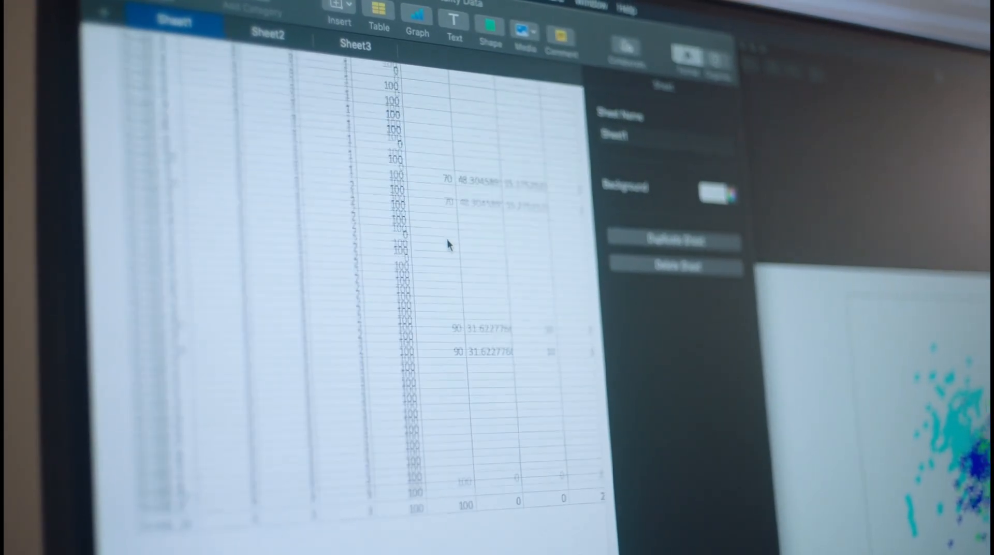